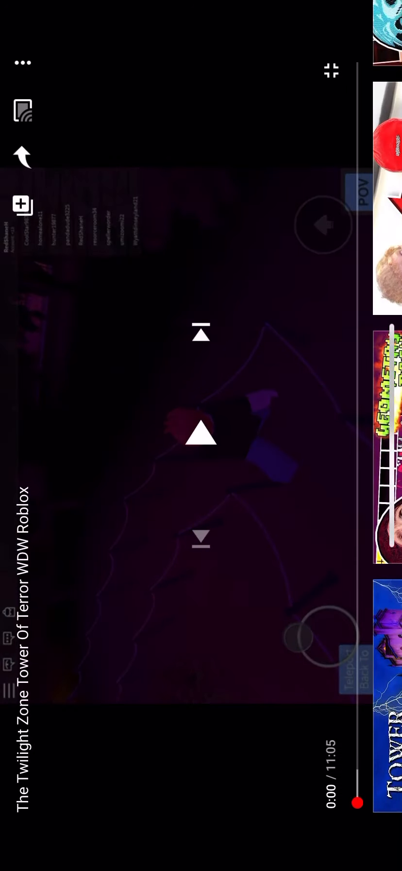
Start playback of the paused Twilight Zone Tower of Terror WDW Roblox video.
click(200, 433)
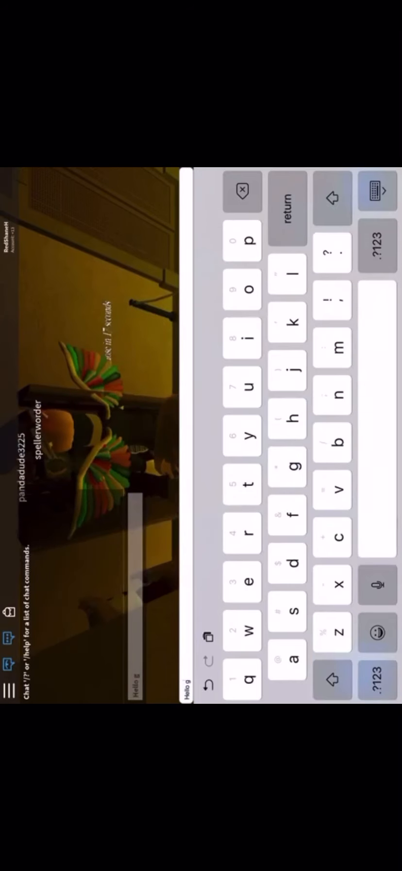
Let the video play on until the 'Hello guys' in-game chat message appears.
text(uys)
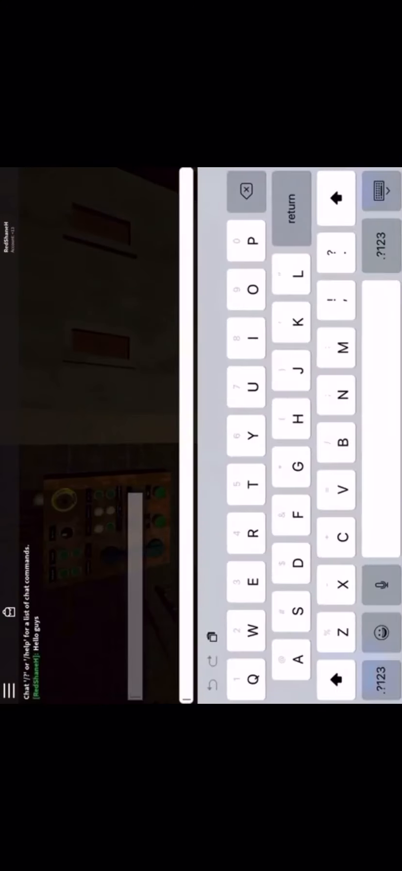
Keep watching as the 'Just have to wait a few moments guys' chat message is typed.
click(336, 681)
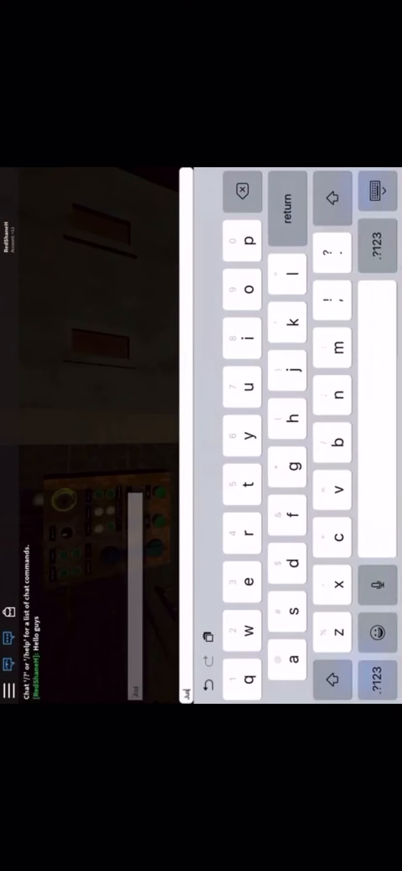
text(Just have to)
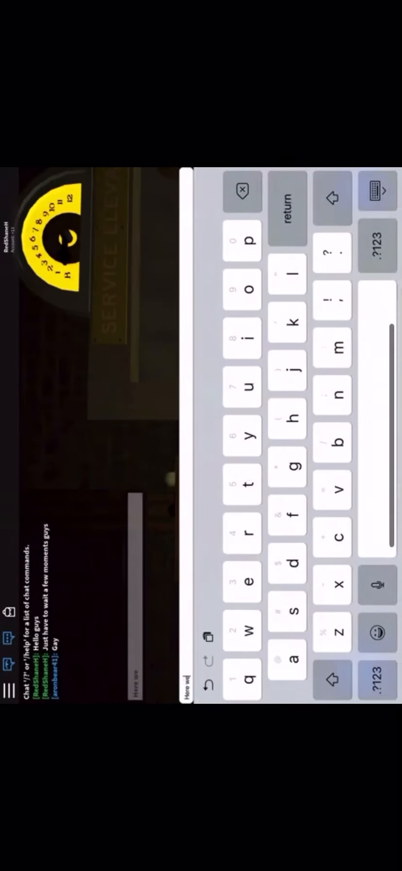
Continue playback into the service elevator scene with 'Here we go guys!' in chat.
click(287, 466)
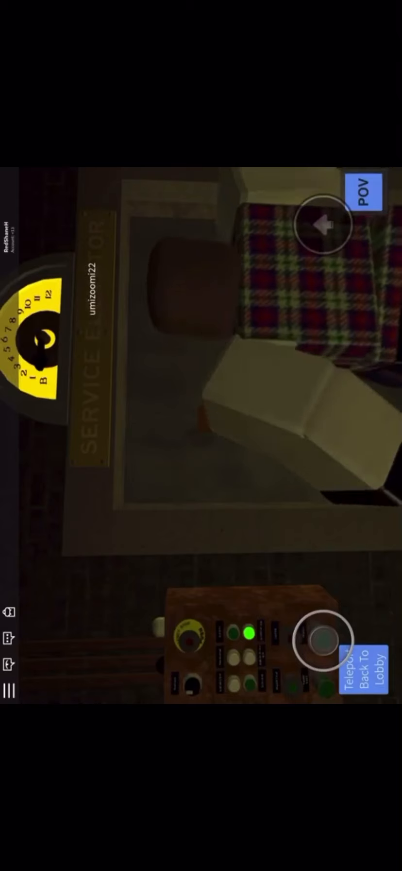
click(321, 224)
text(Thanks foi)
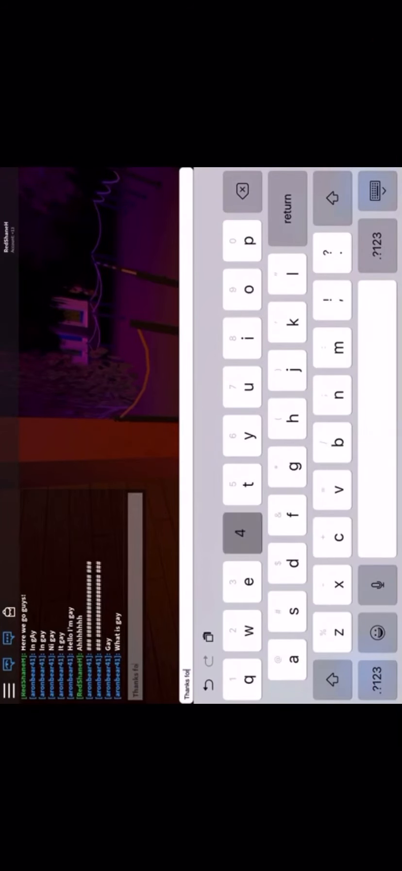
Keep the fullscreen video playing until the 'Thanks for watching! Dont forget to subscribe...' chat message shows.
click(242, 531)
text(r wachi)
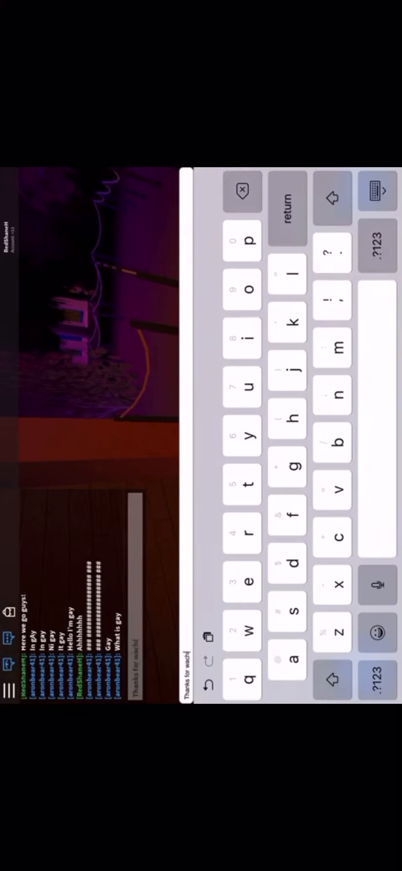
click(242, 337)
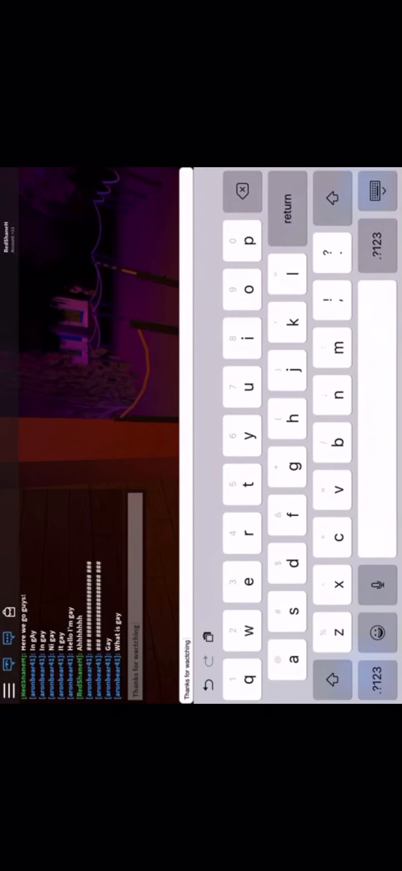
click(332, 679)
text(! Dont forget to subscribe, like and share your comments in the comment section)
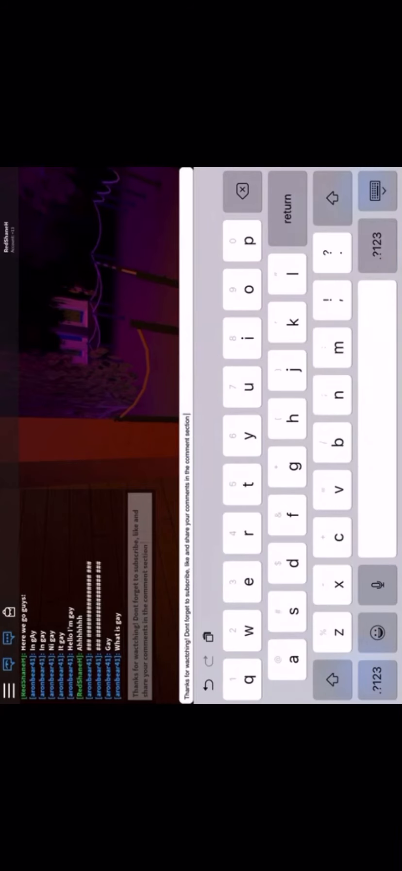
Let the video end at 11:05 and exit fullscreen to the watch page with the Up next list.
click(249, 646)
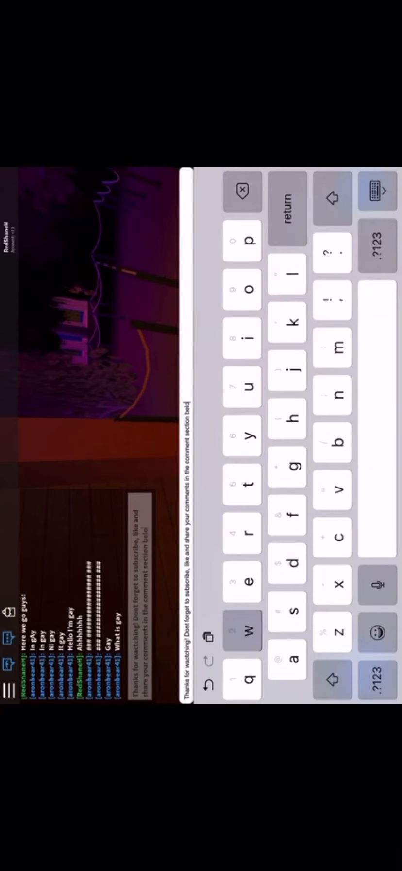
click(332, 679)
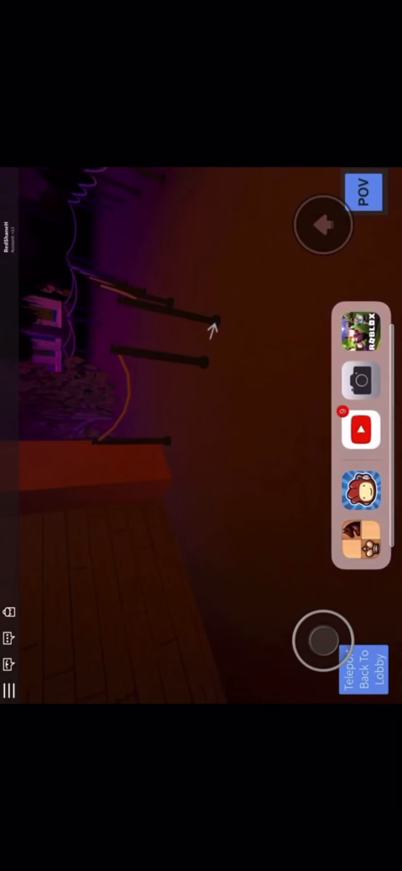
click(362, 428)
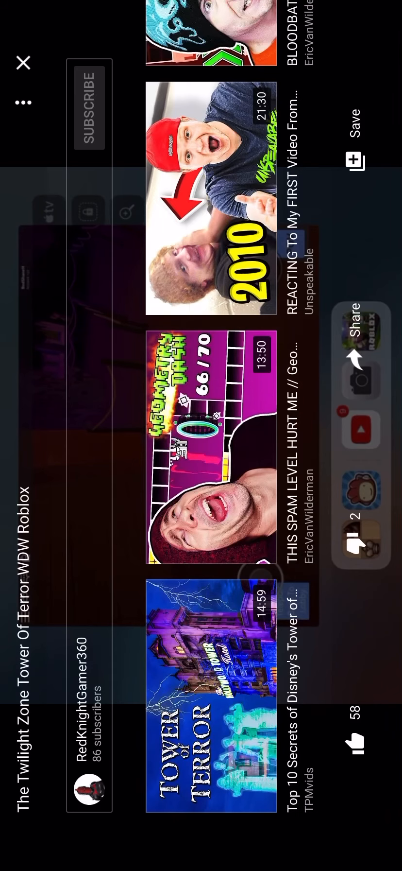
click(24, 61)
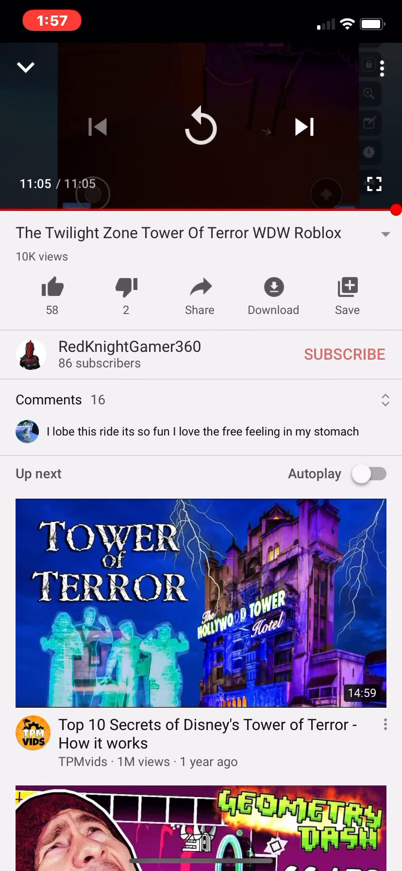